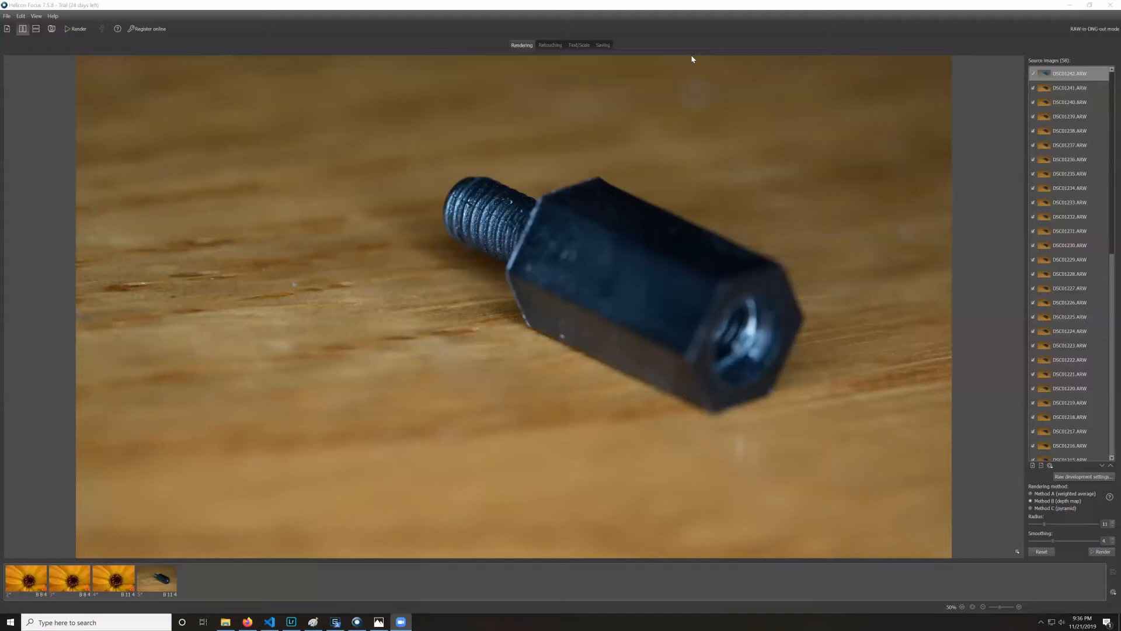
pyautogui.moveTo(1041, 109)
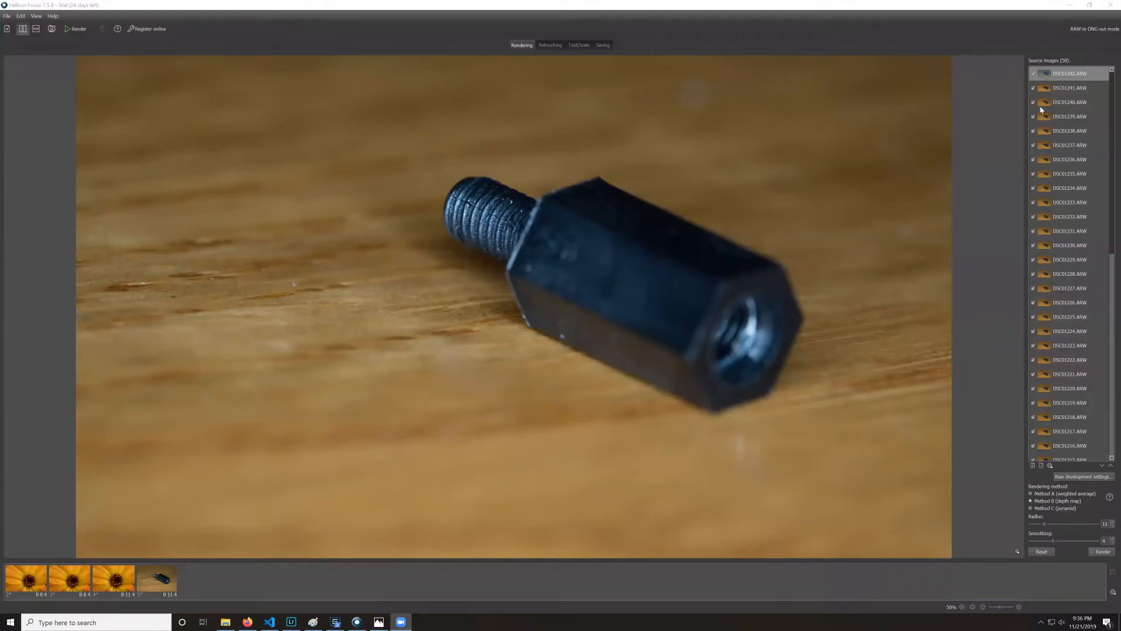
pyautogui.moveTo(1085, 102)
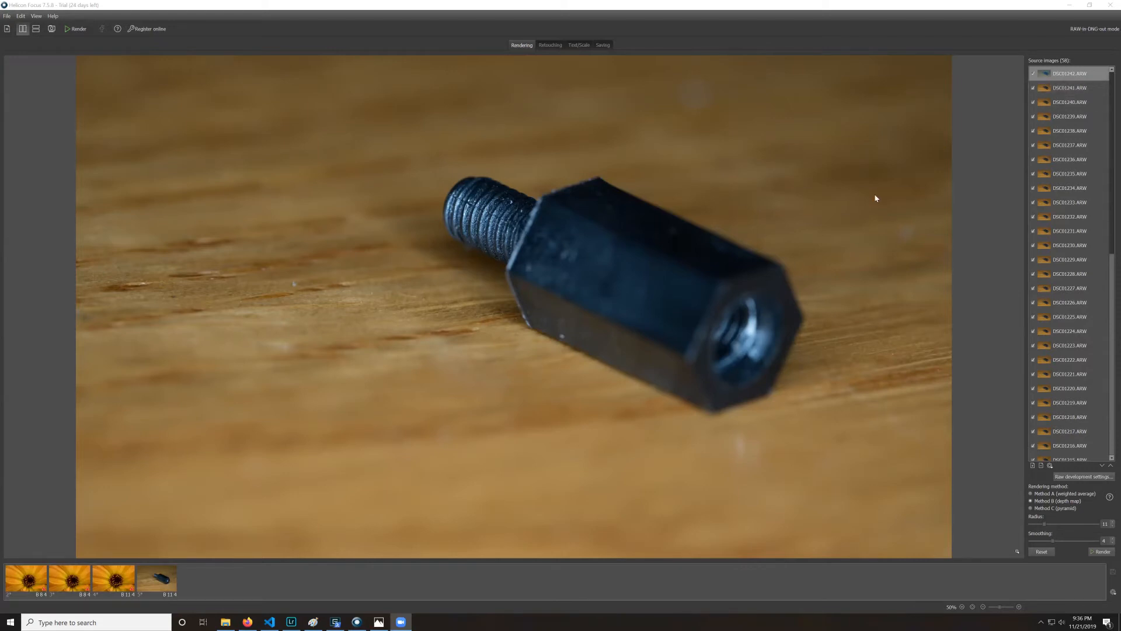
pyautogui.moveTo(1070, 110)
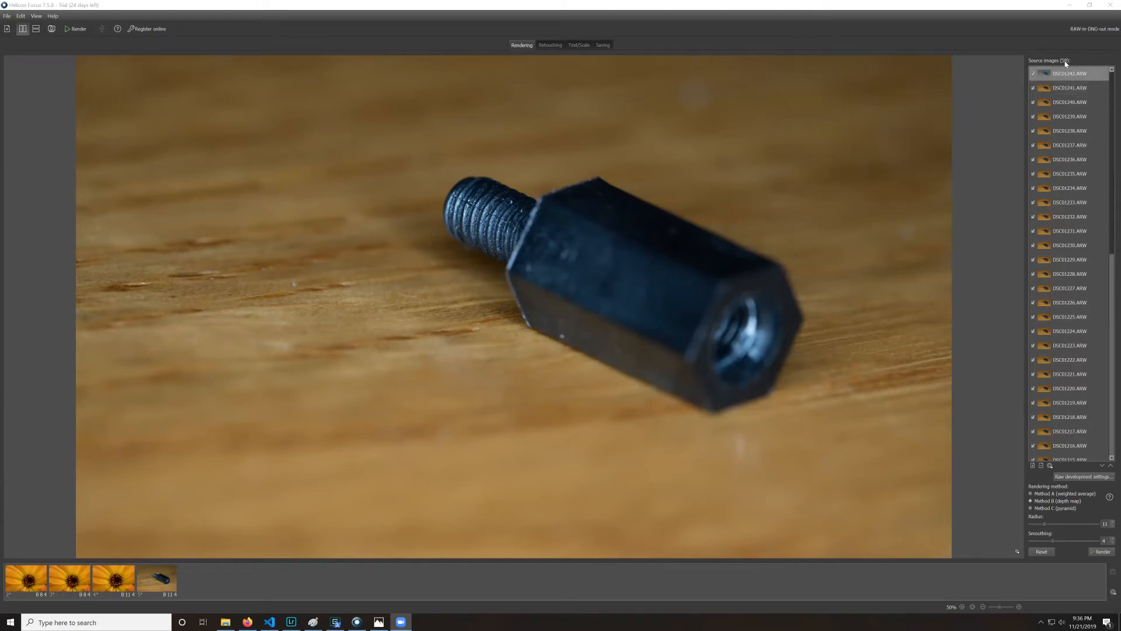
# - Preview several RAW source frames at different focus depths, ending with the hex body sharp
pyautogui.click(1069, 131)
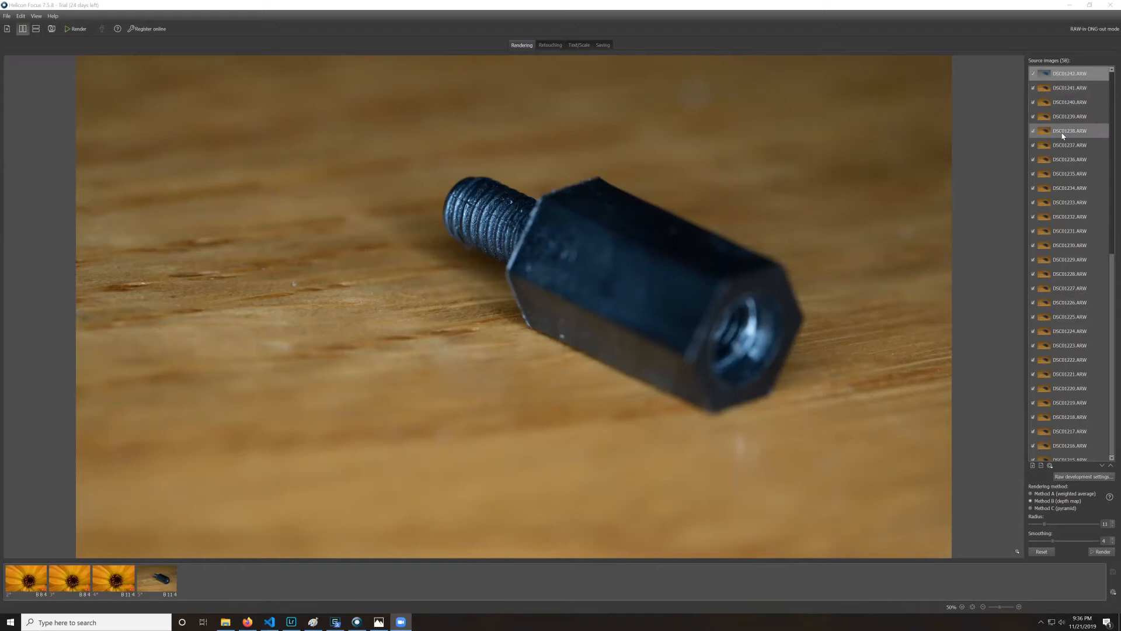
pyautogui.scroll(-3)
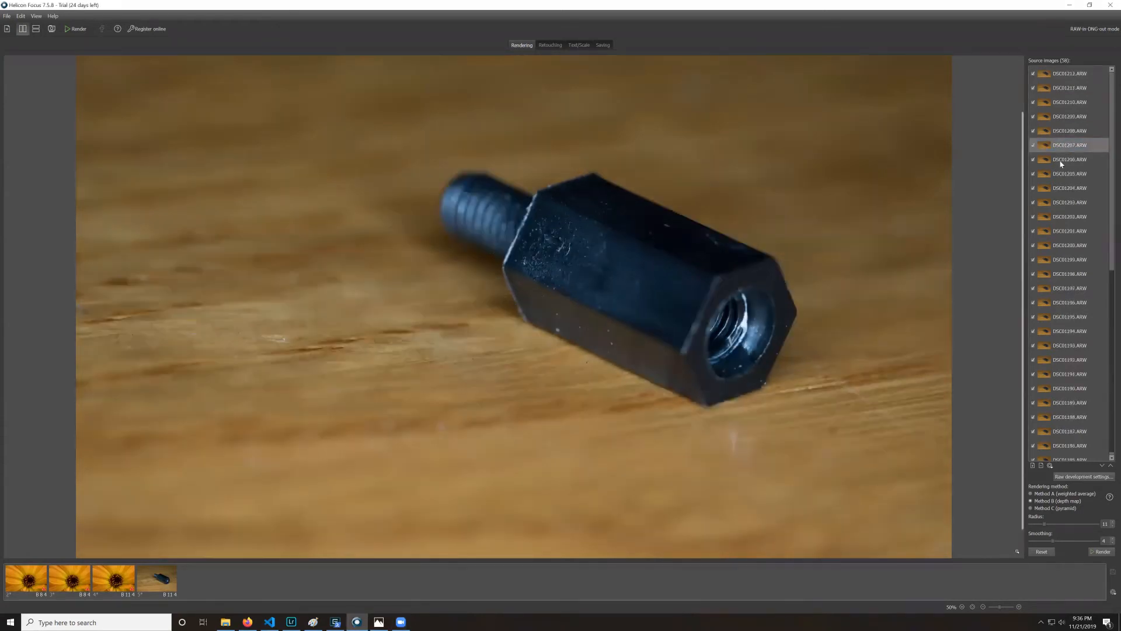
pyautogui.click(1070, 238)
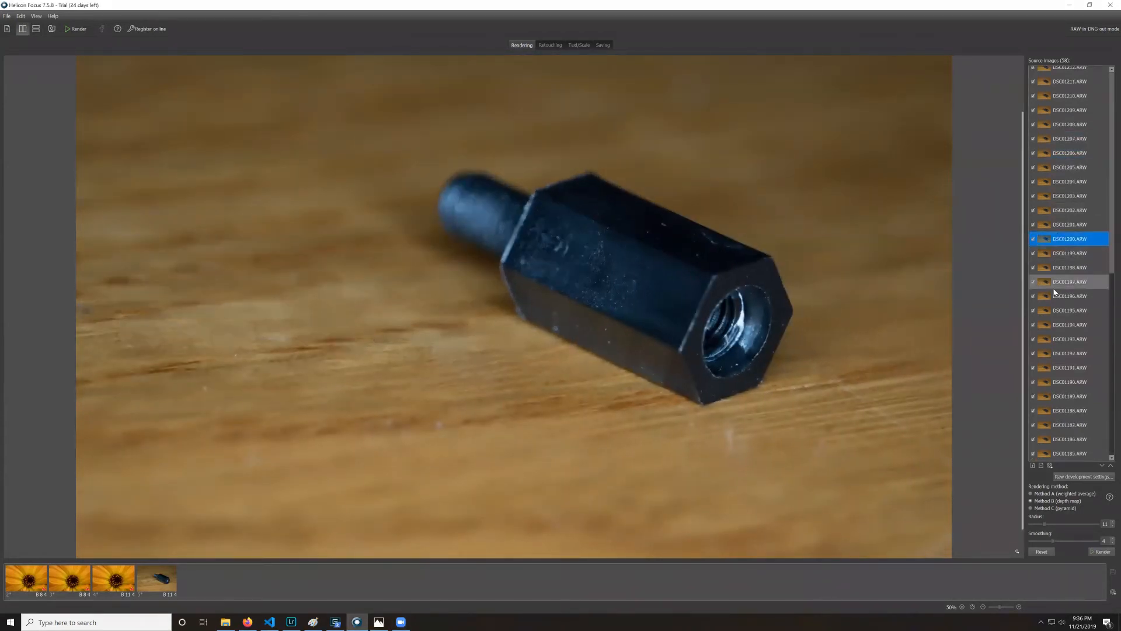
pyautogui.click(1068, 410)
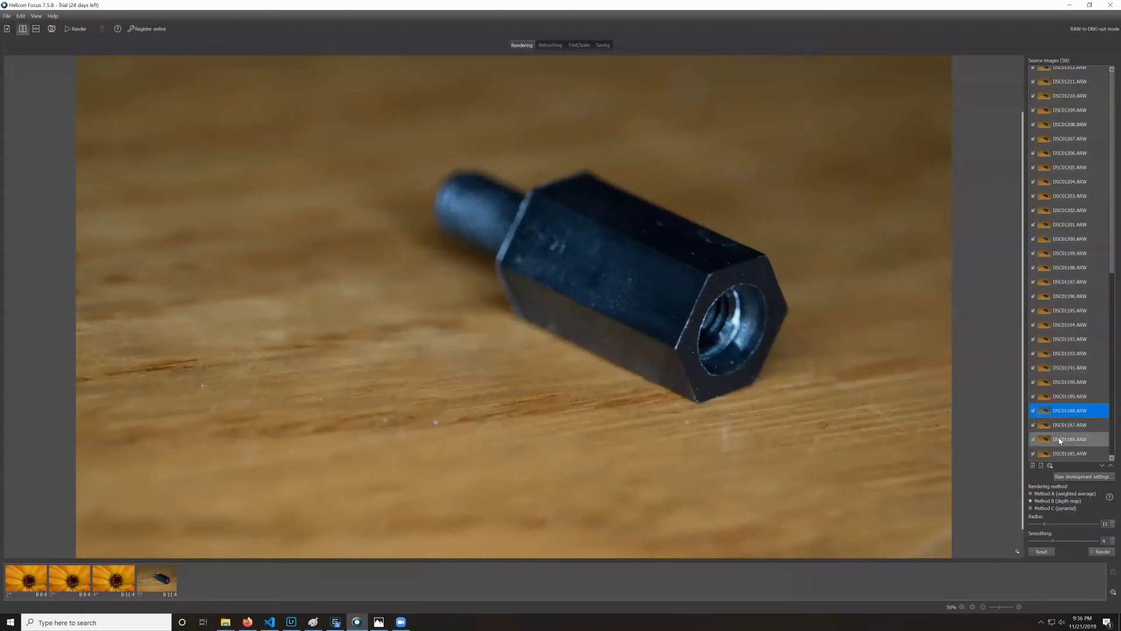
pyautogui.scroll(3)
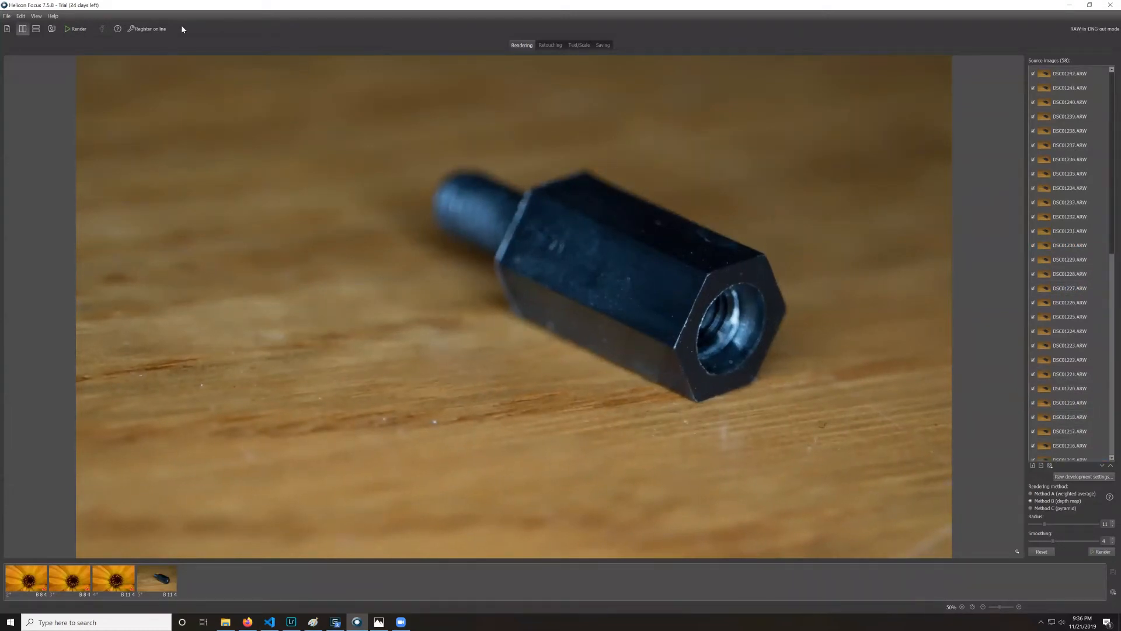
pyautogui.moveTo(415, 239)
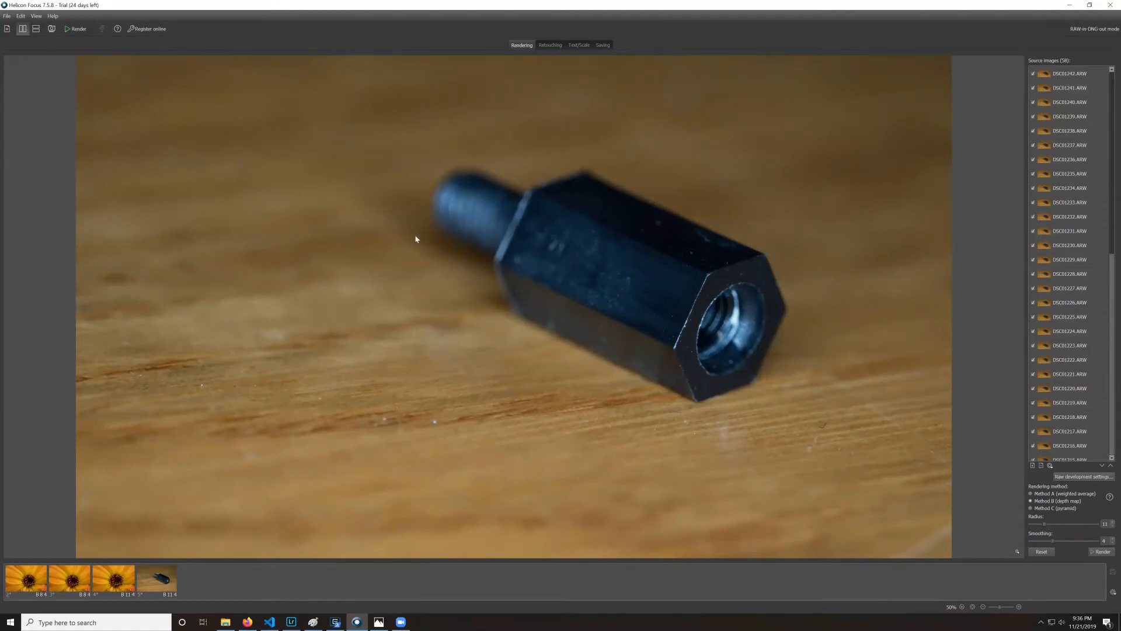
pyautogui.moveTo(1048, 516)
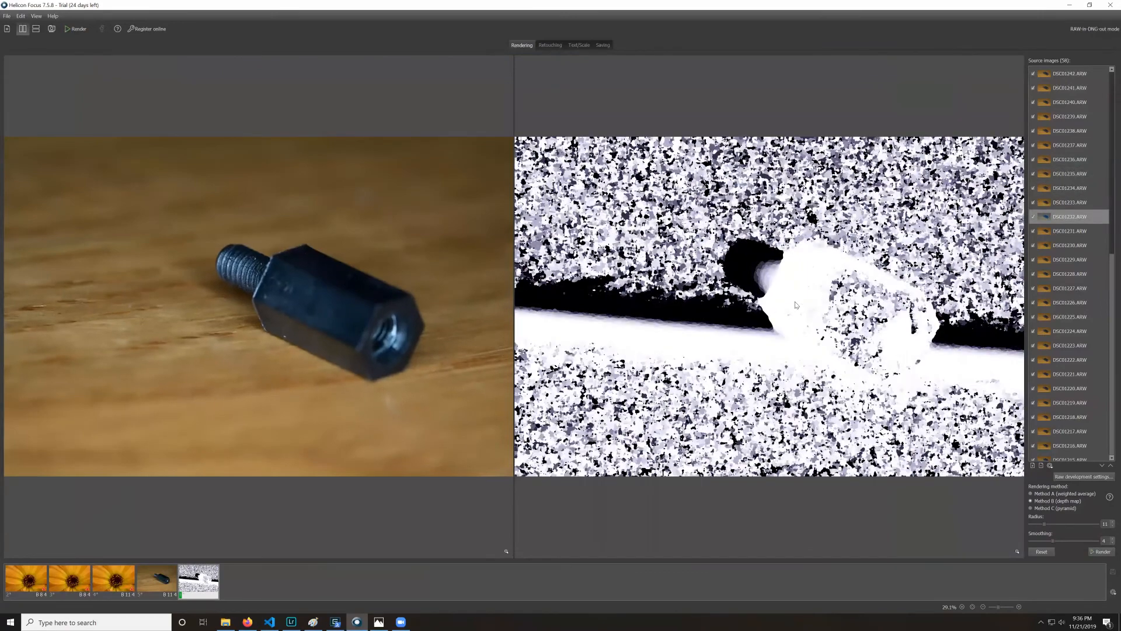
# - Render the 58-photo stack with Method B (depth map) and watch the sharp result build
pyautogui.click(1070, 374)
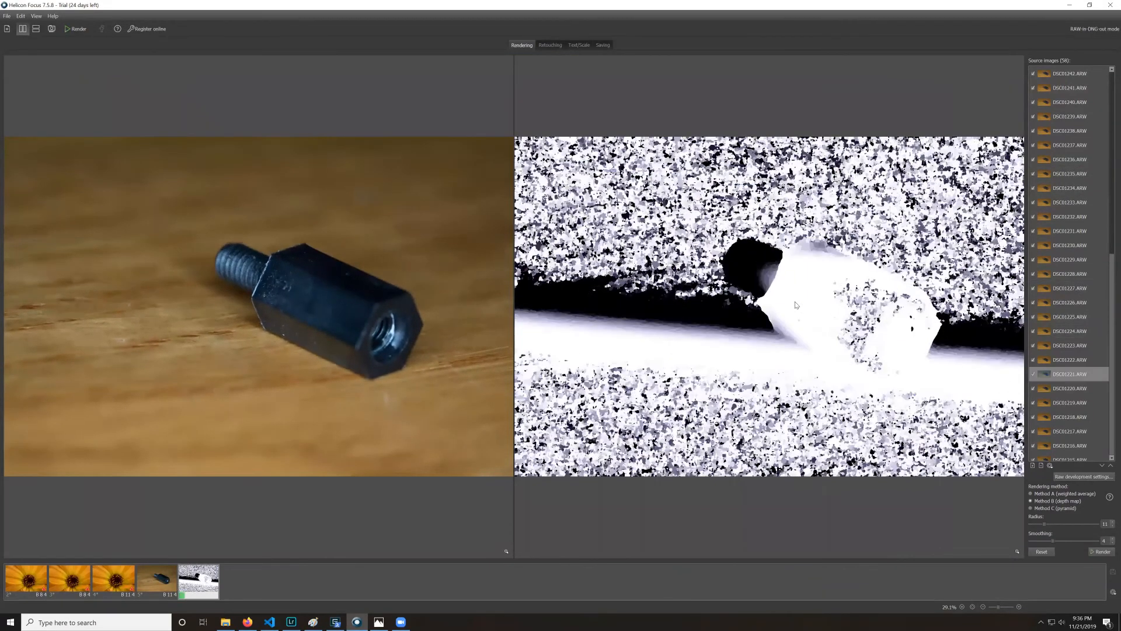
pyautogui.scroll(-3)
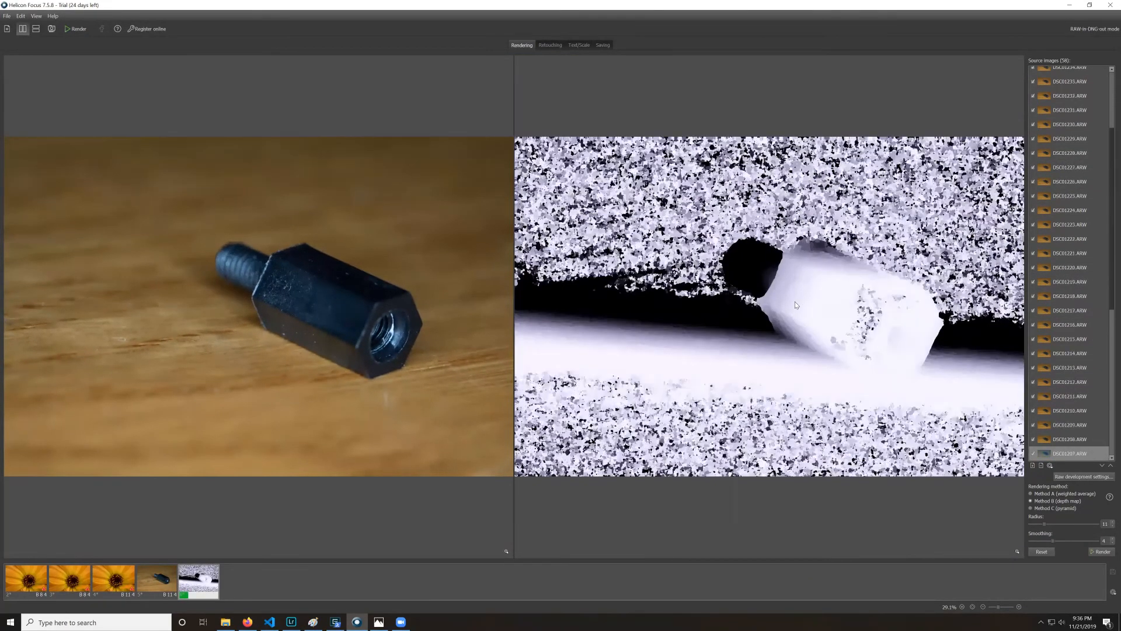
pyautogui.scroll(-3)
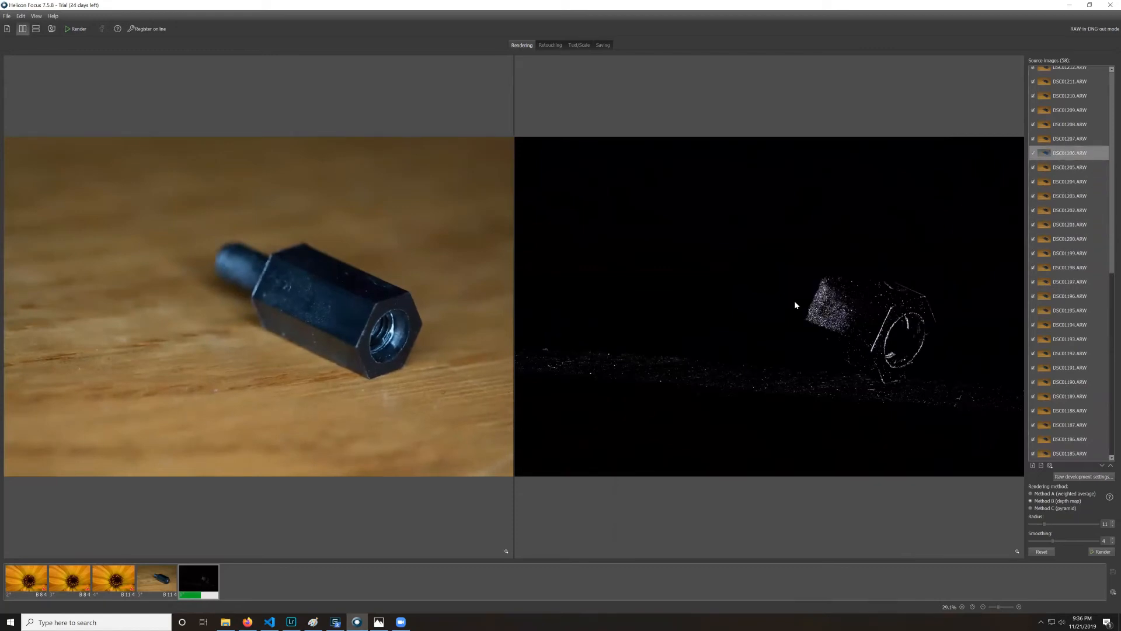
pyautogui.scroll(3)
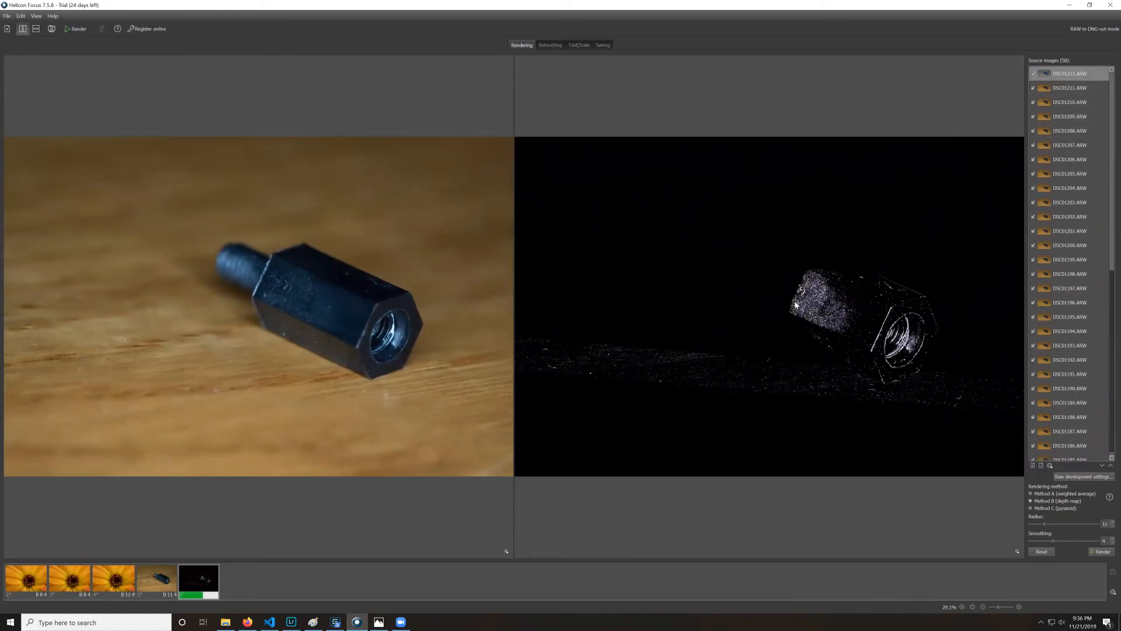
pyautogui.scroll(3)
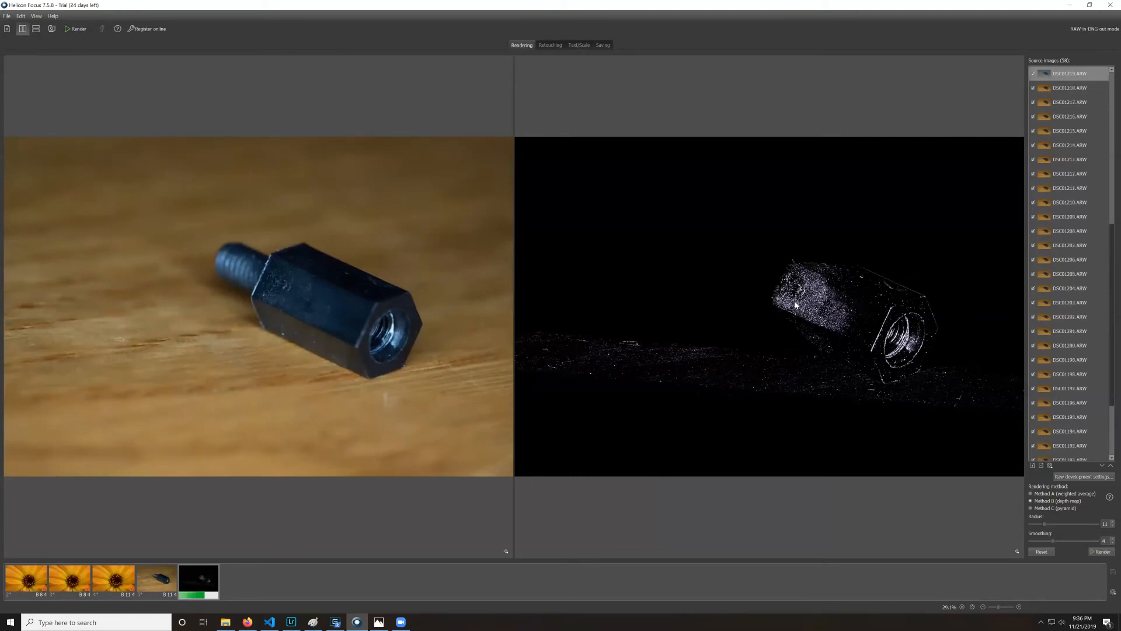
pyautogui.scroll(3)
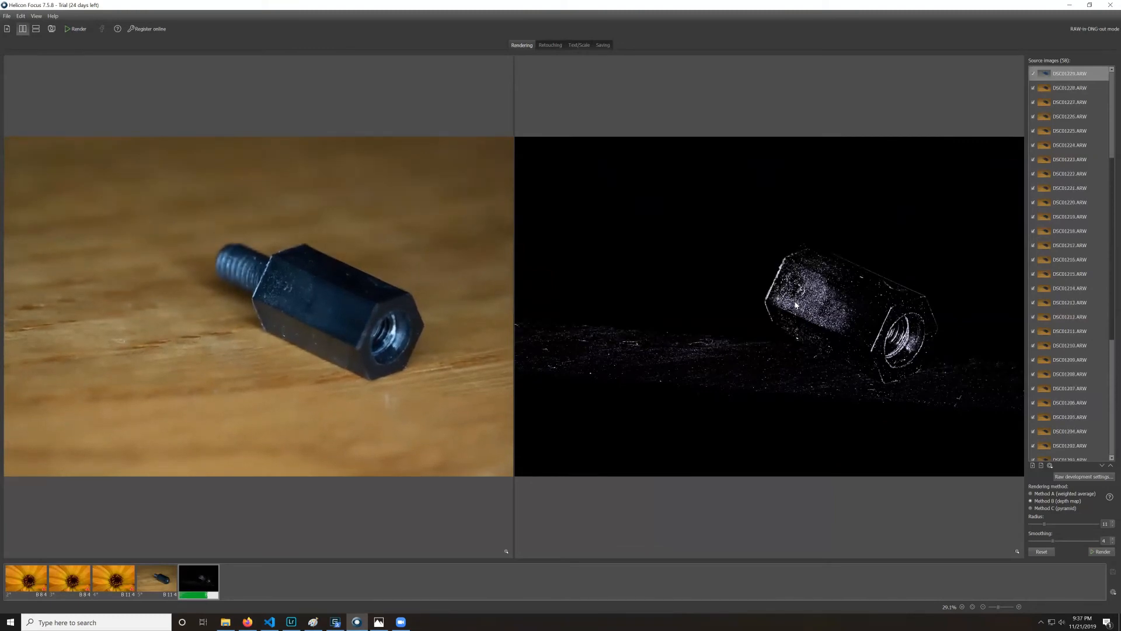
pyautogui.scroll(3)
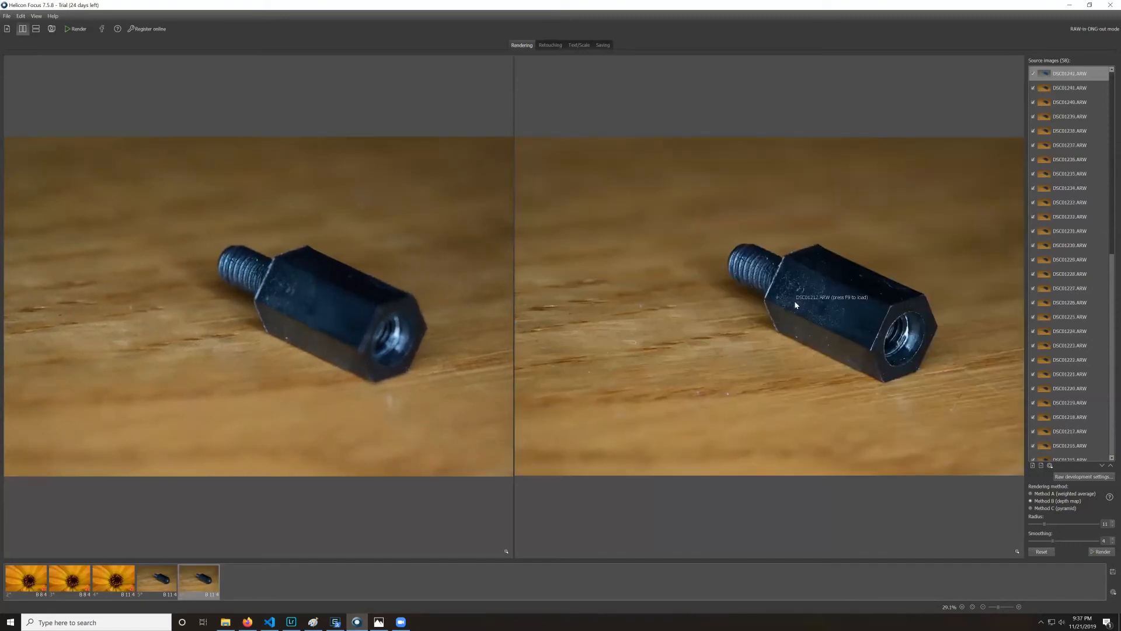
pyautogui.moveTo(289, 277)
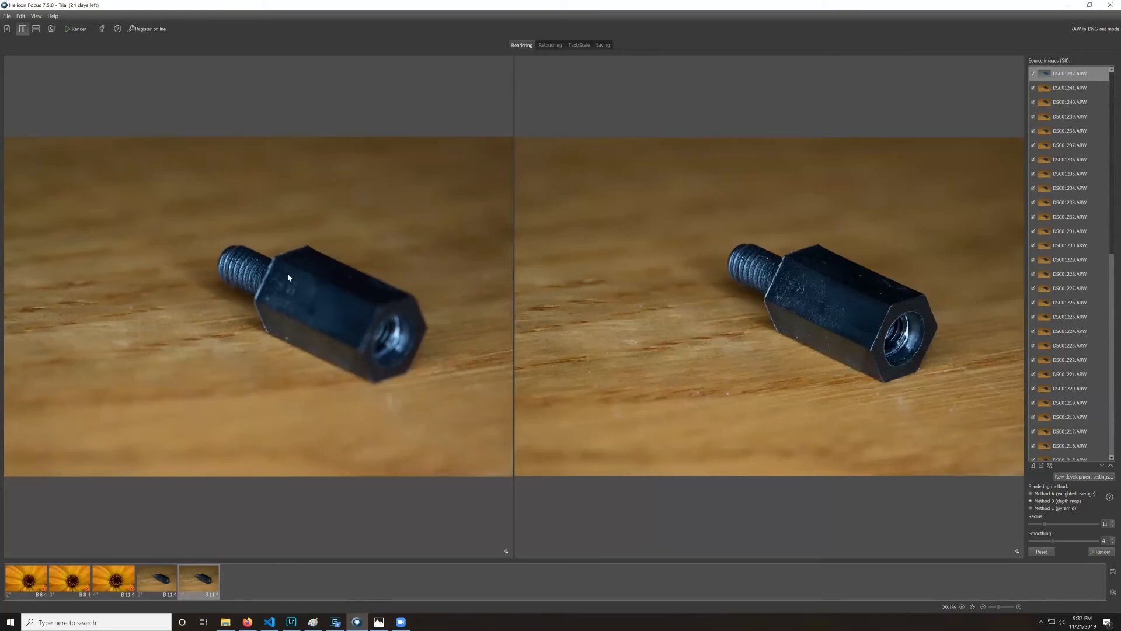
pyautogui.moveTo(228, 267)
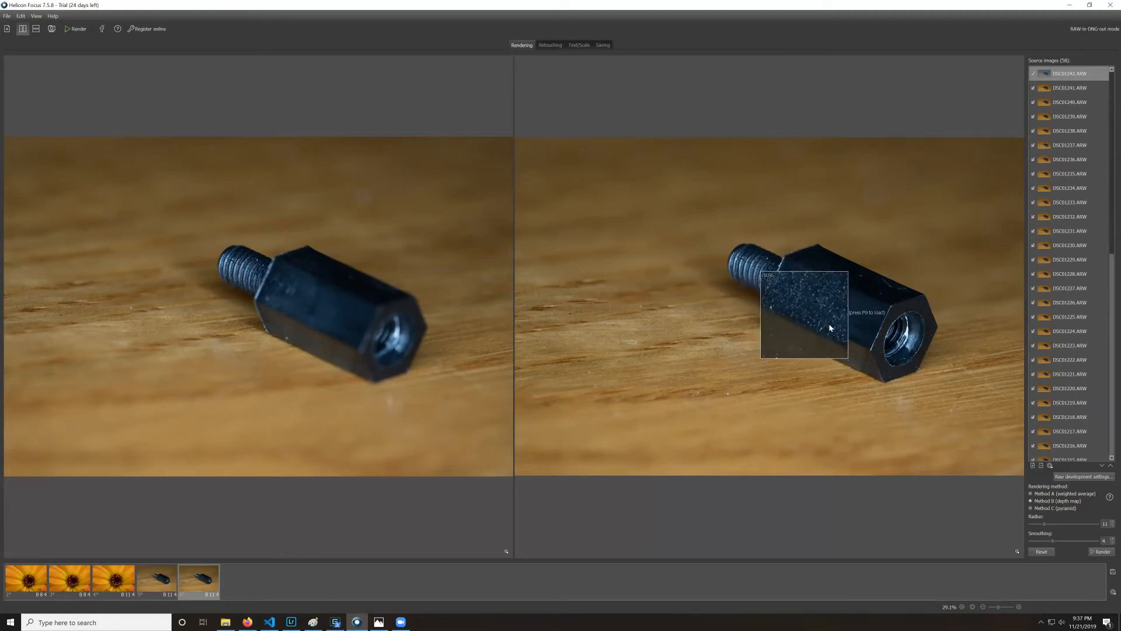
pyautogui.moveTo(879, 366)
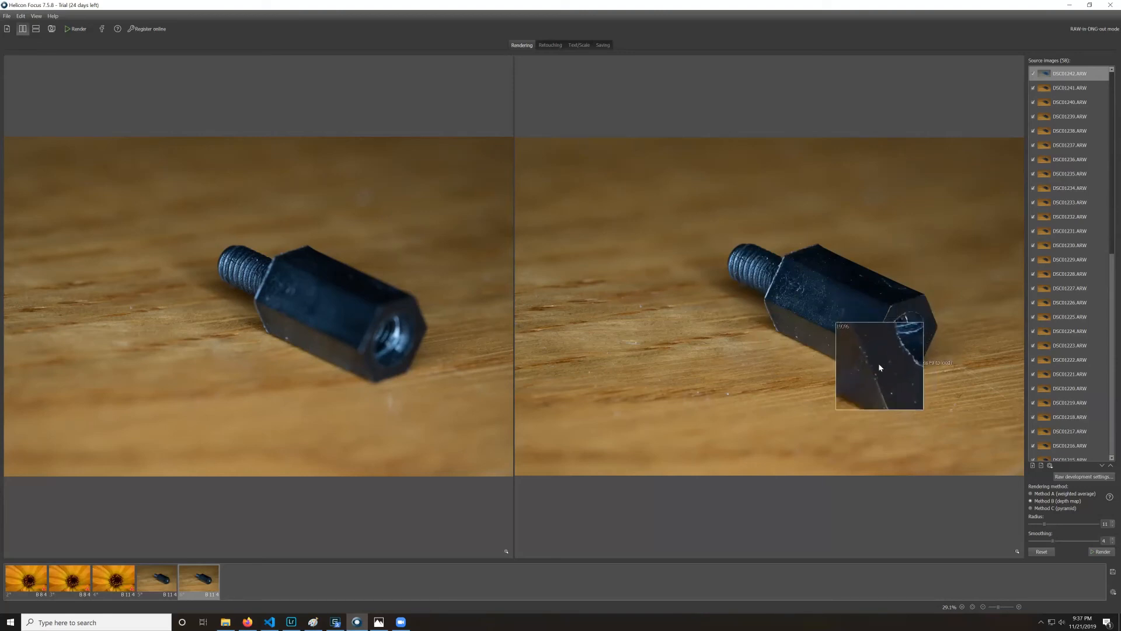
pyautogui.moveTo(813, 277)
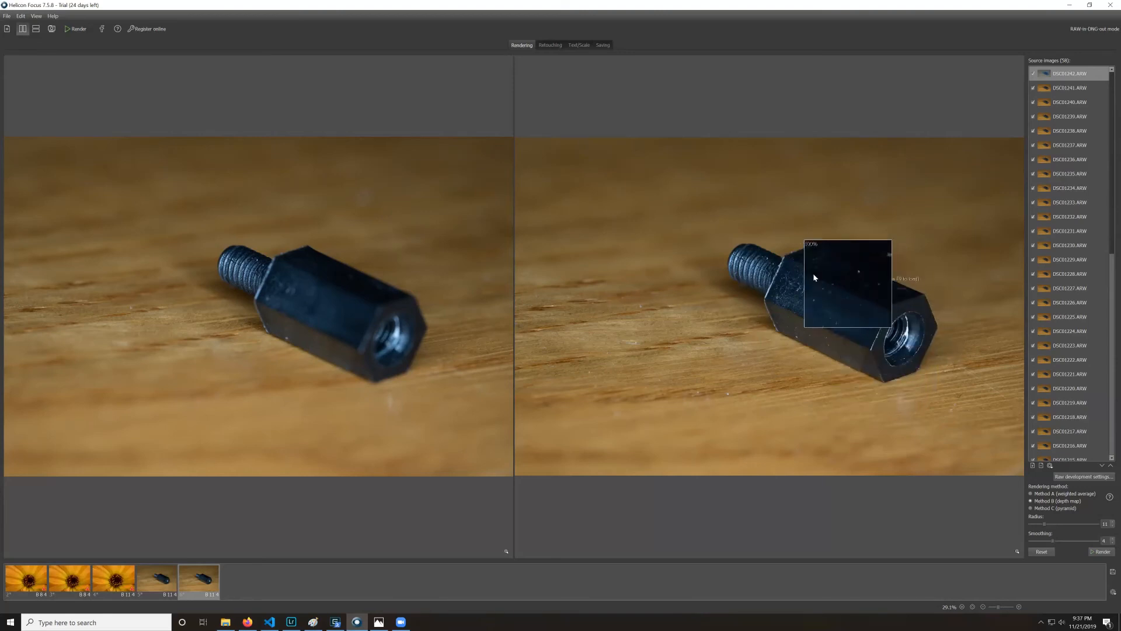
pyautogui.moveTo(751, 261)
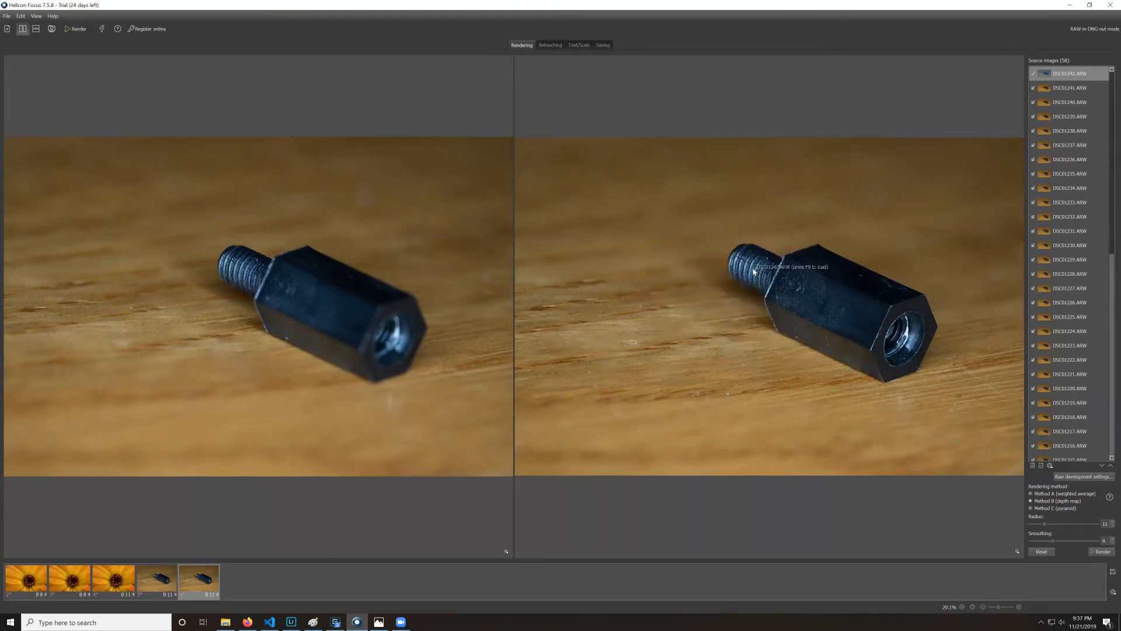
pyautogui.moveTo(773, 338)
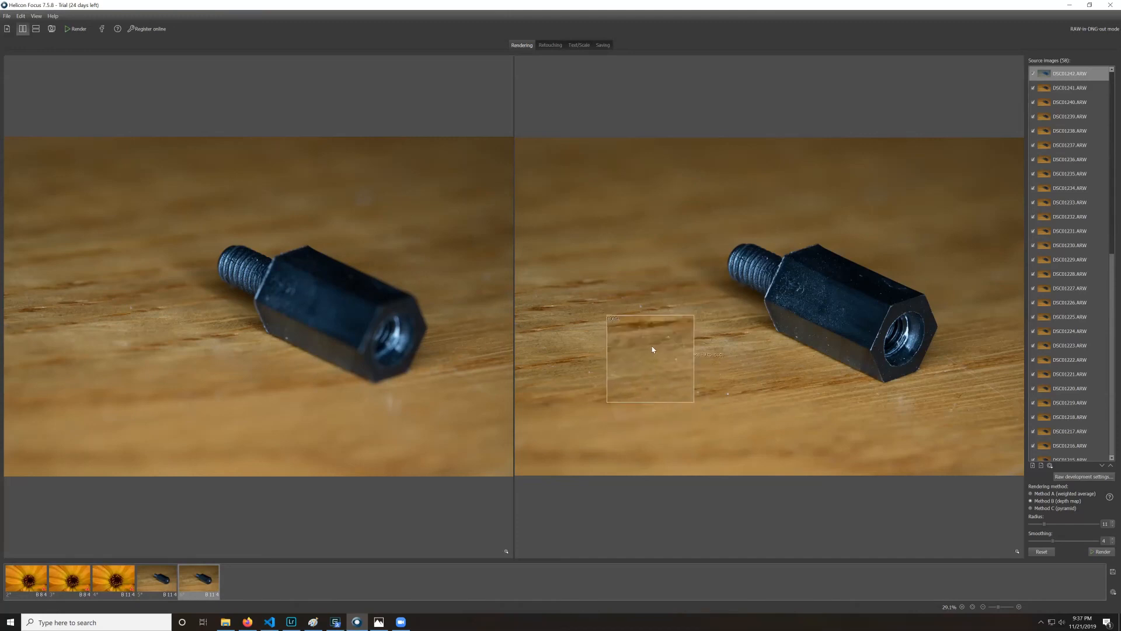
pyautogui.moveTo(653, 301)
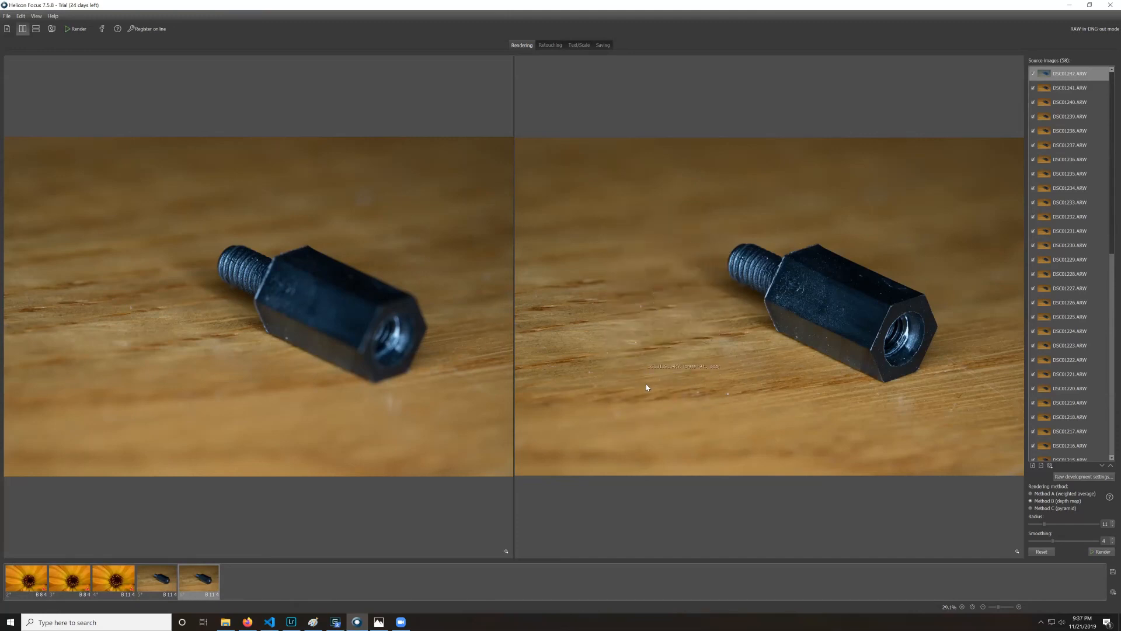
pyautogui.moveTo(653, 319)
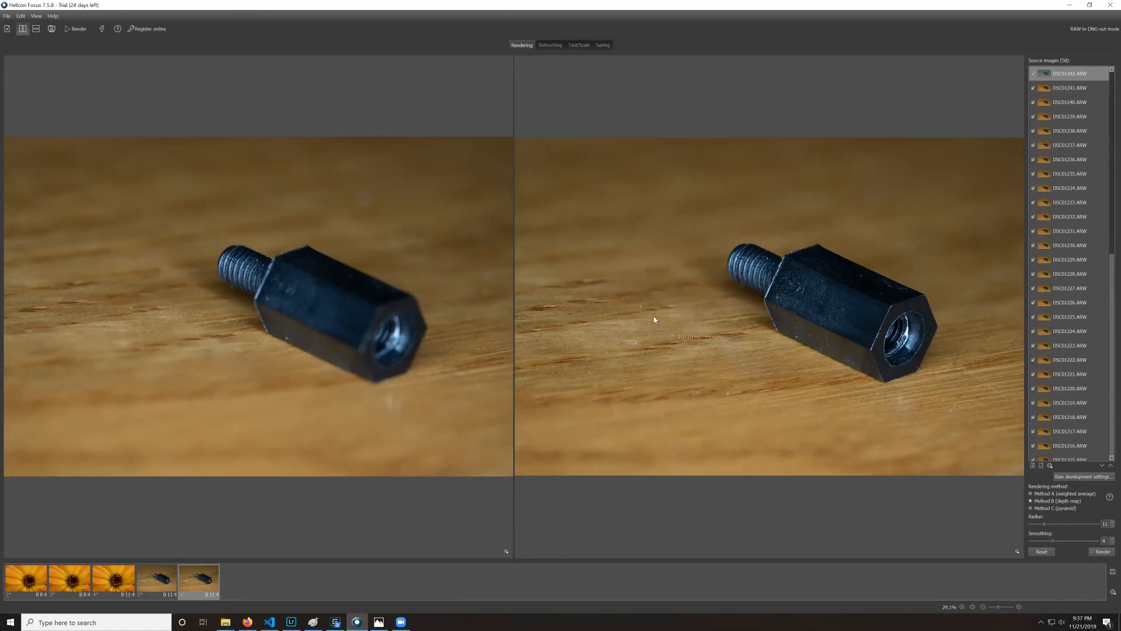
pyautogui.moveTo(783, 414)
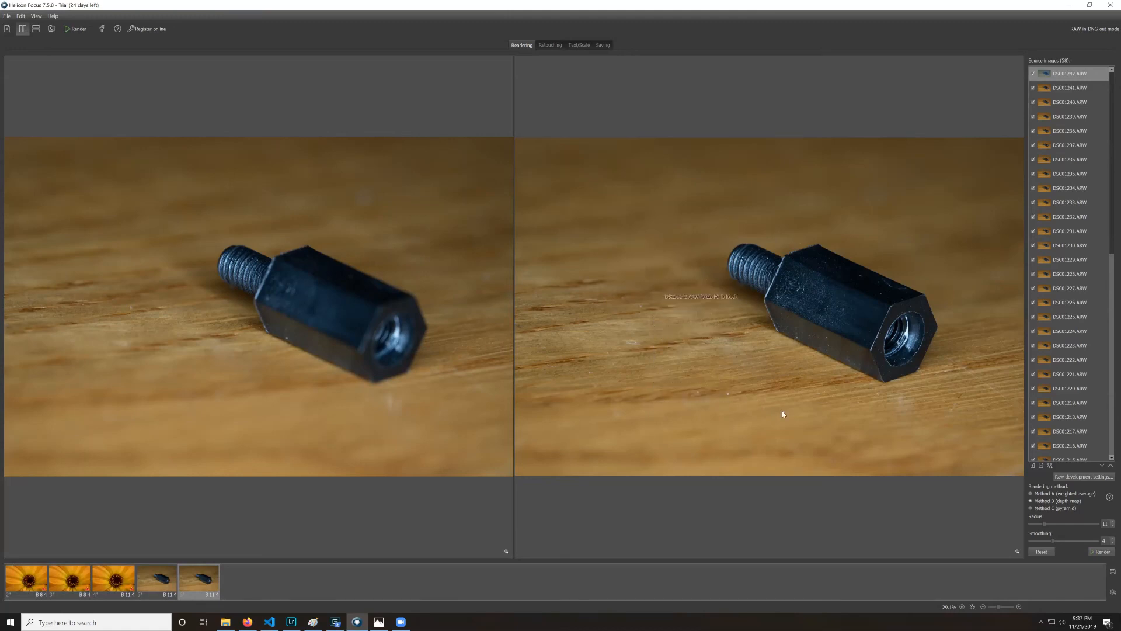
pyautogui.moveTo(869, 363)
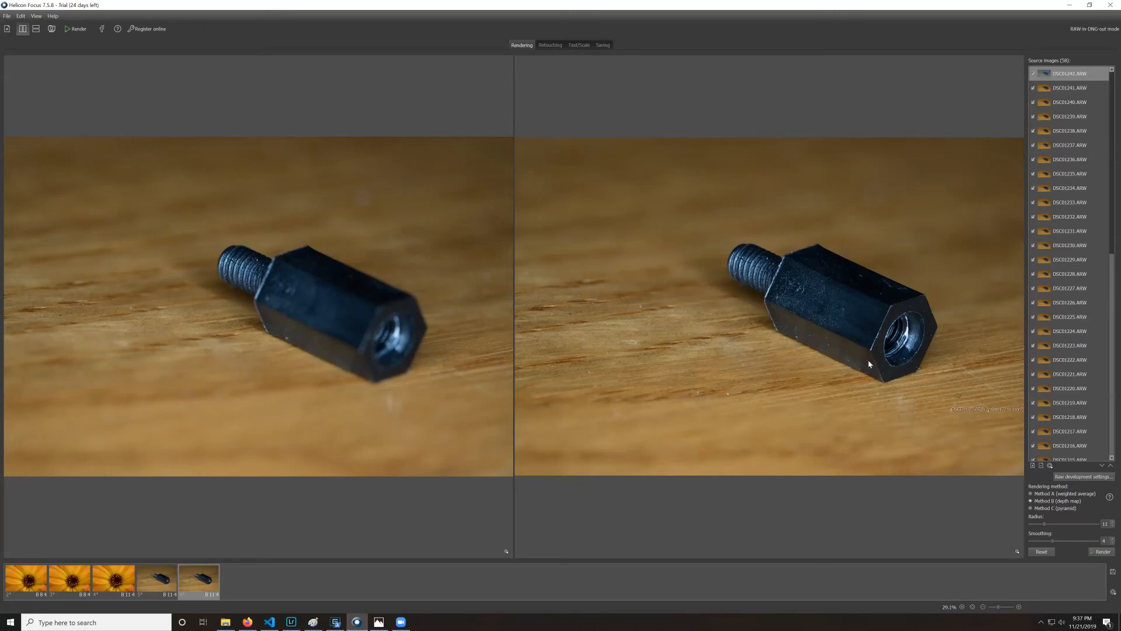
pyautogui.moveTo(599, 16)
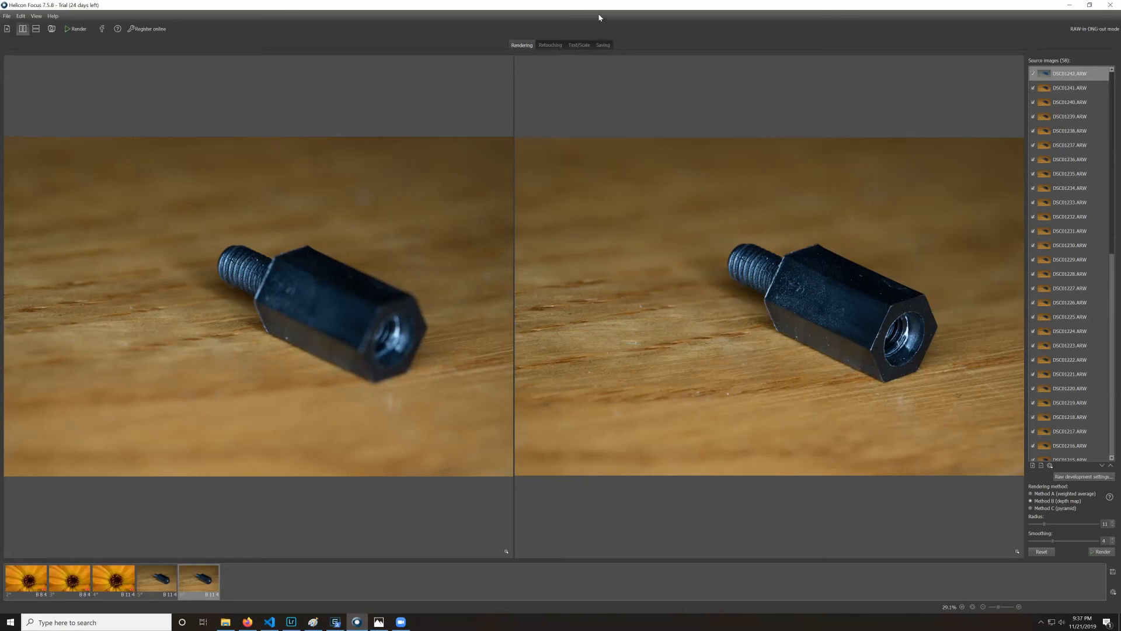